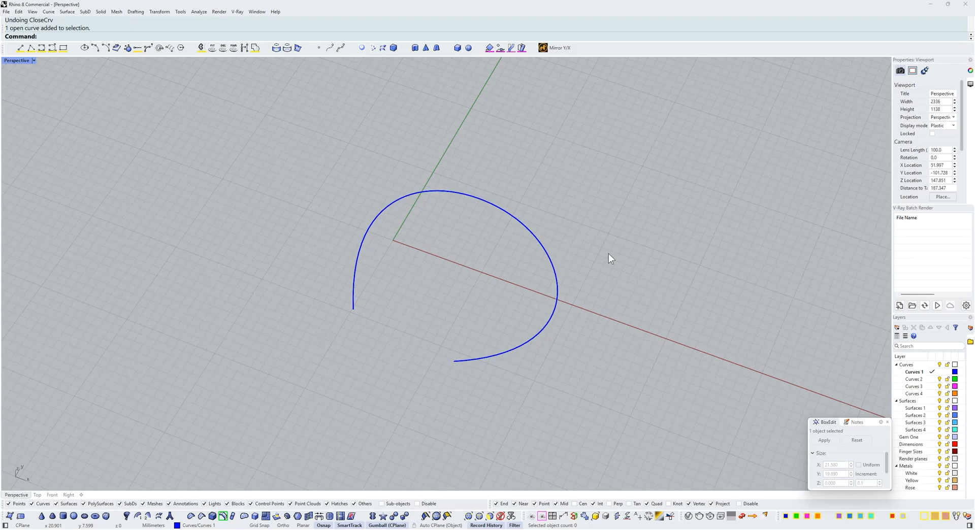
{"action": "mouse_move", "coordinate": [436, 365]}
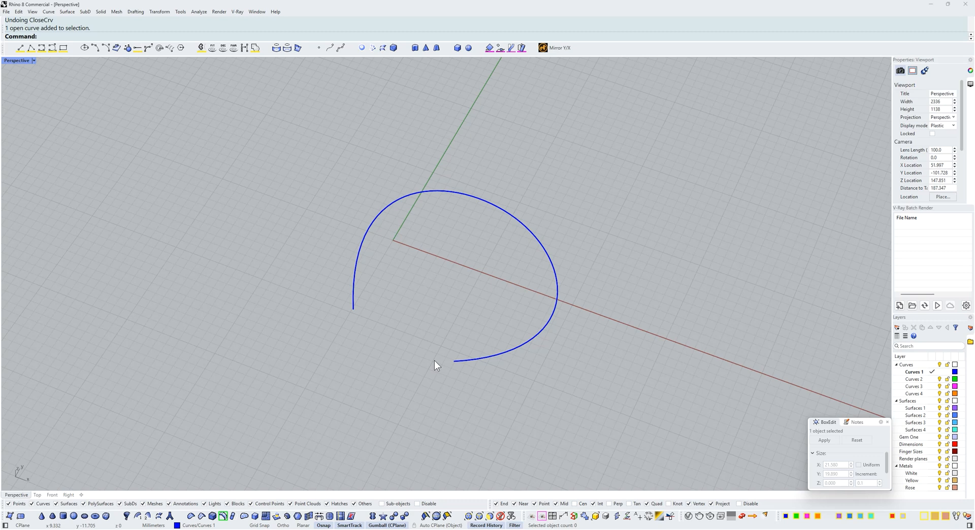
{"action": "mouse_move", "coordinate": [417, 362]}
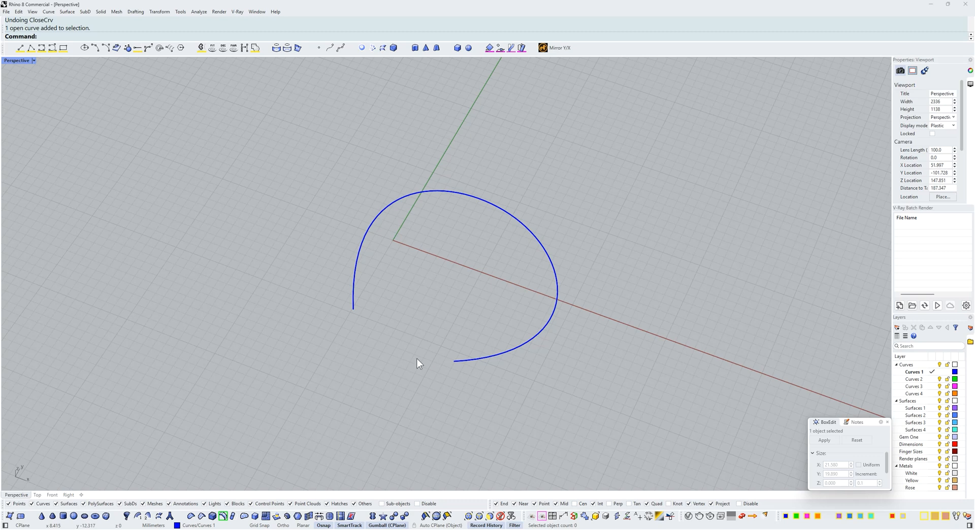
Step: Close the open arc with a straight segment using CloseCrv, giving a D shape
{"action": "type", "text": "CloseCrv"}
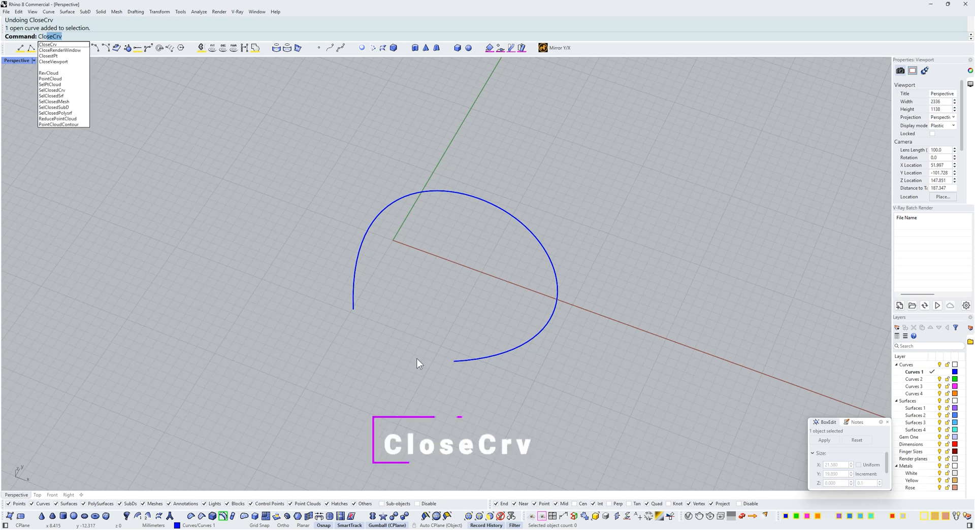
{"action": "mouse_move", "coordinate": [56, 44]}
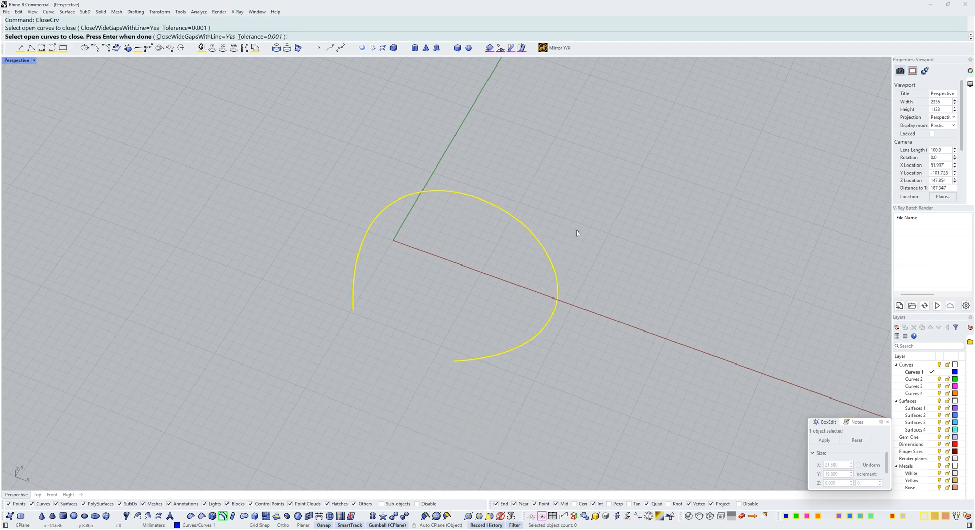
{"action": "key", "text": "Enter"}
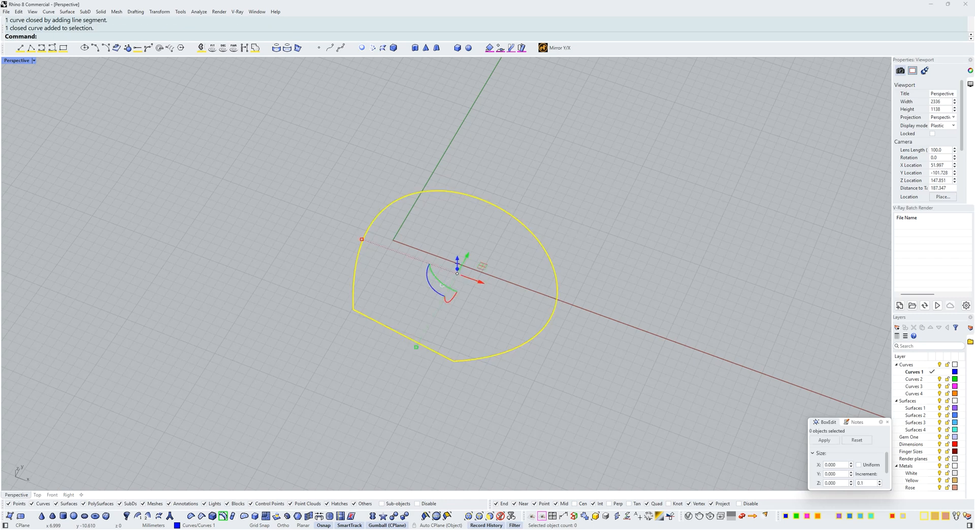
{"action": "left_click", "coordinate": [456, 363]}
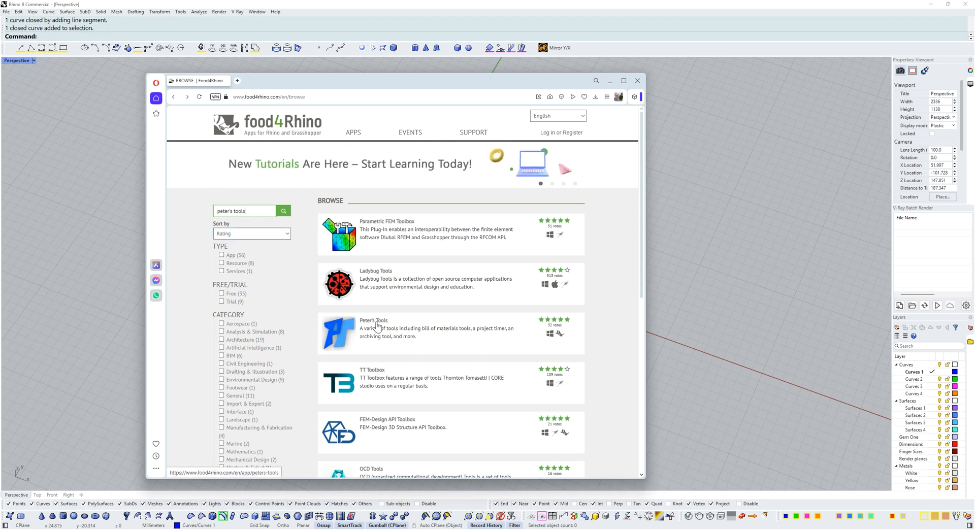
Step: Go to the Peter's Tools plugin page from the food4Rhino search results
{"action": "left_click", "coordinate": [373, 320]}
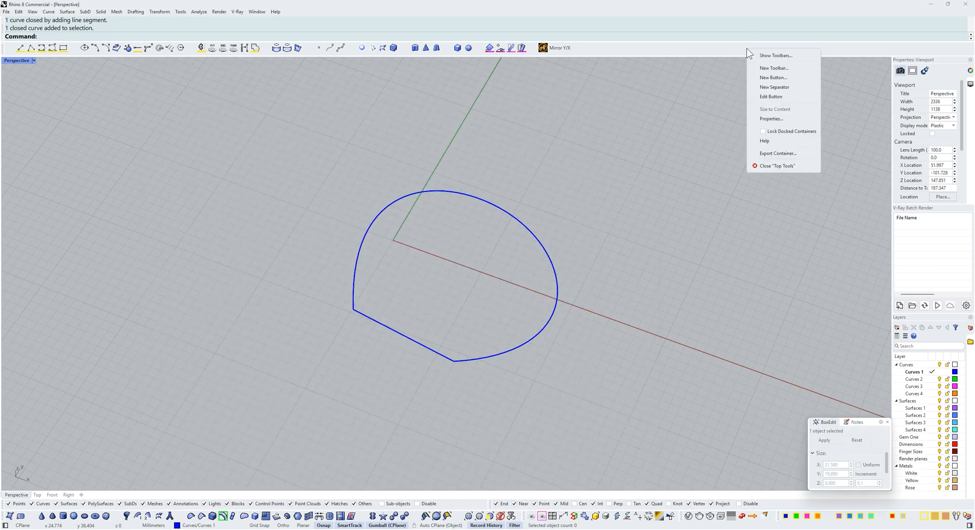
Step: Load the PeterTools toolbar collection via Show Toolbars and display its toolbar
{"action": "left_click", "coordinate": [775, 55]}
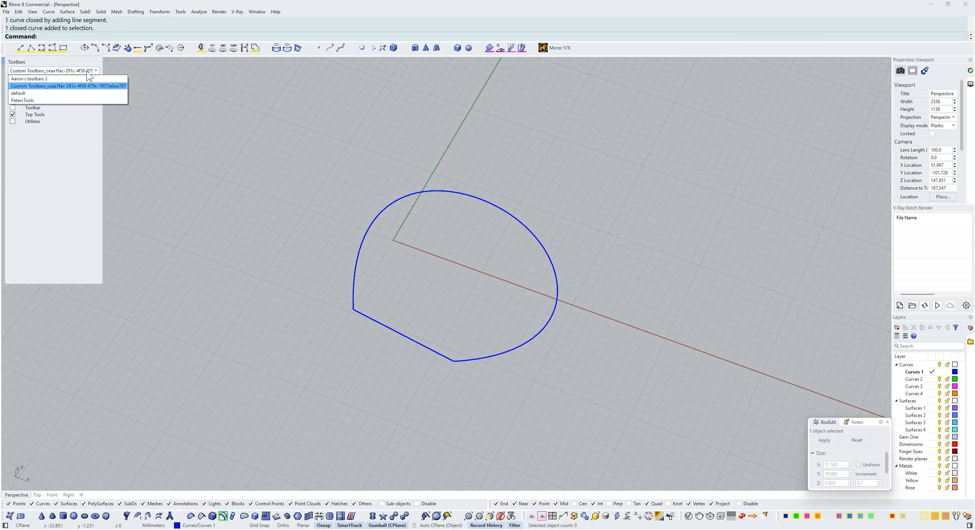
{"action": "left_click", "coordinate": [31, 99]}
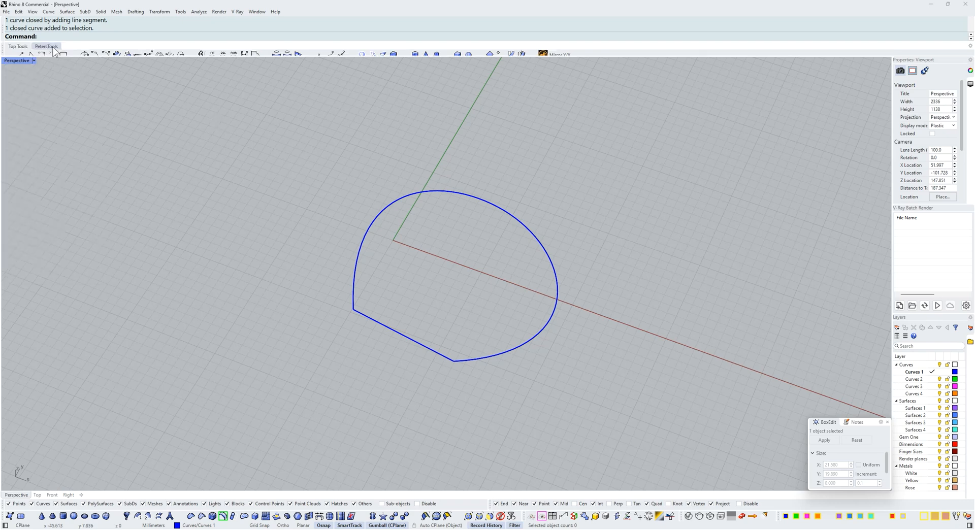
{"action": "left_click", "coordinate": [44, 46]}
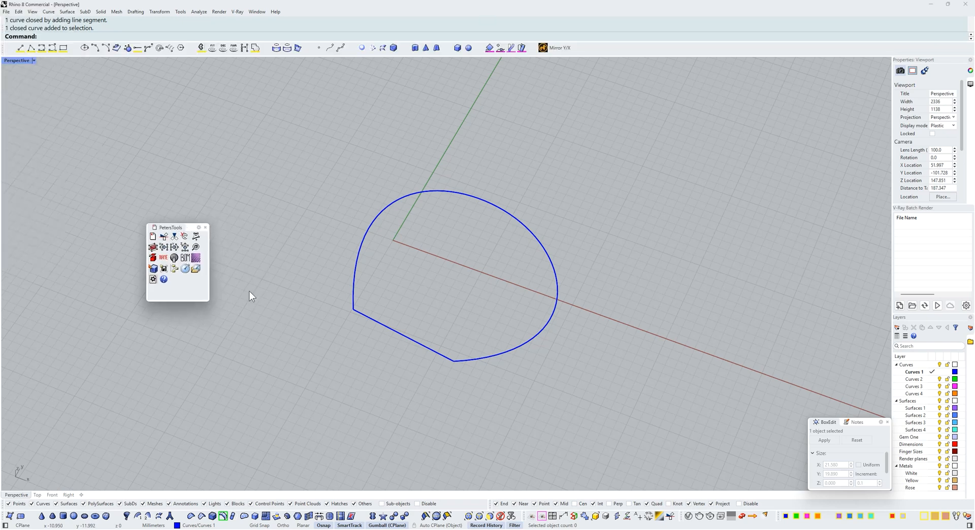
{"action": "mouse_move", "coordinate": [259, 294]}
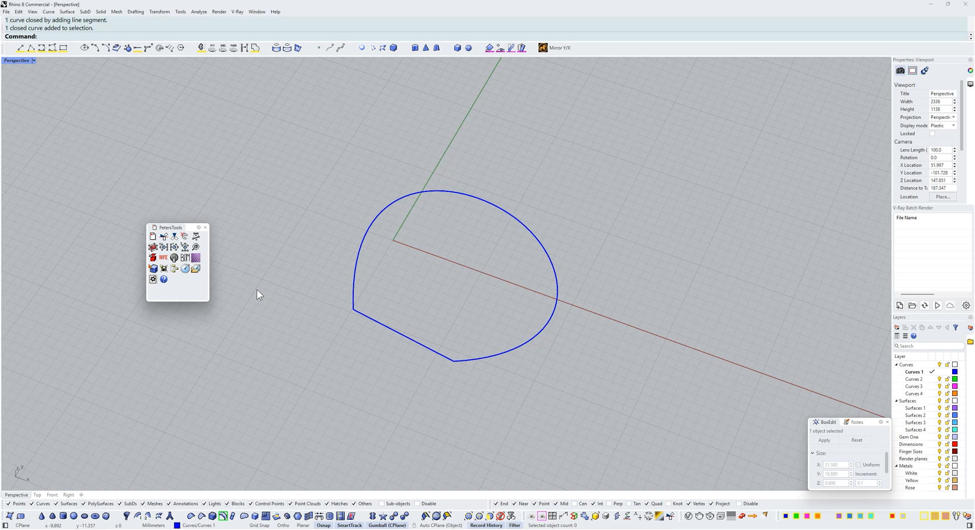
{"action": "mouse_move", "coordinate": [195, 237]}
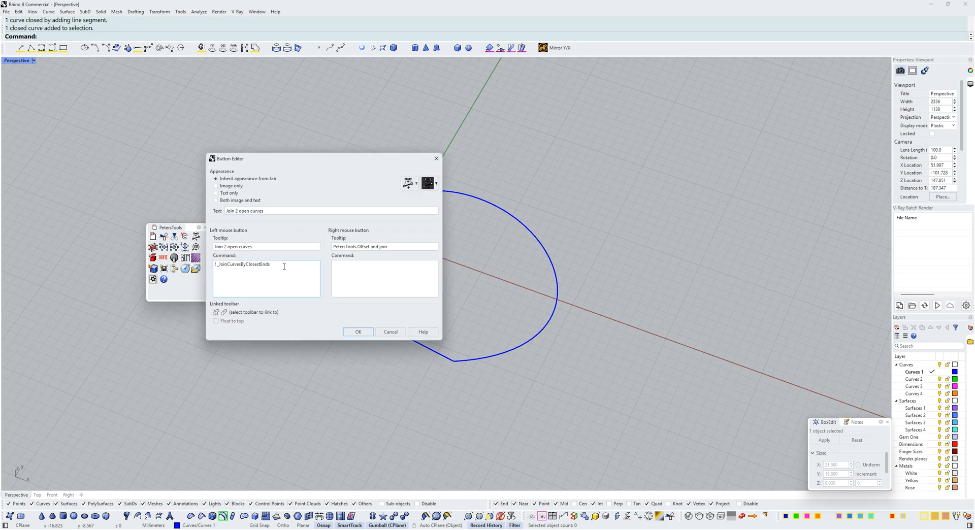
Step: Select the JoinCurvesByClosestEnds command text of the join button in the Button Editor
{"action": "triple_click", "coordinate": [241, 264]}
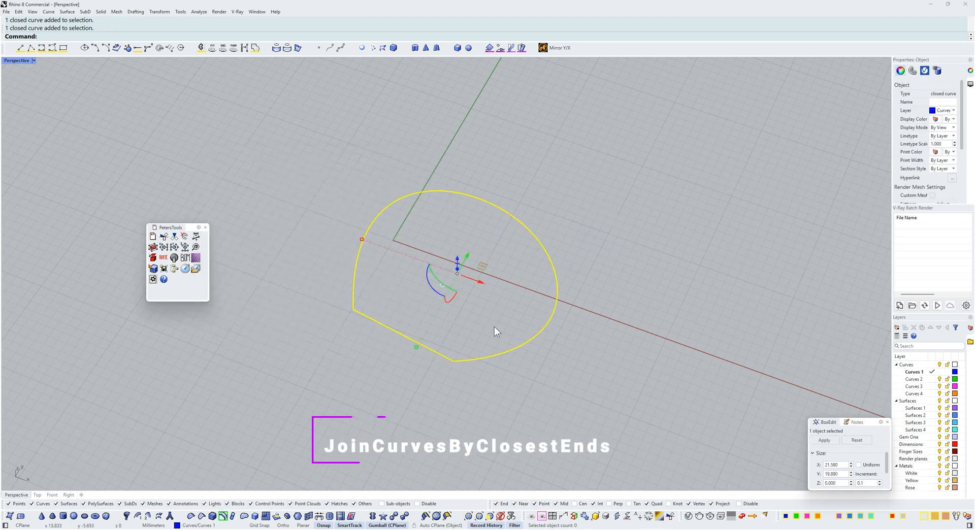
Step: Delete the closed D-shaped curve, leaving room for the two open arcs
{"action": "key", "text": "Delete"}
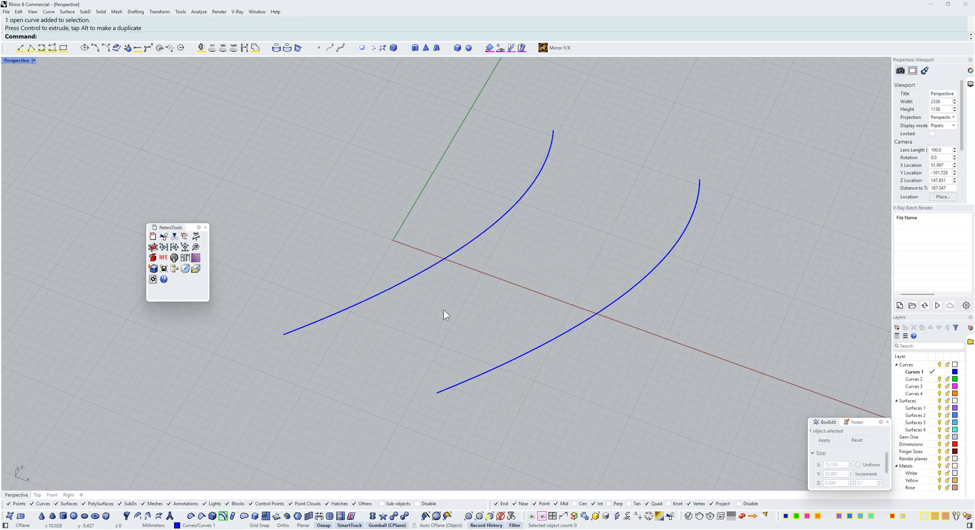
{"action": "mouse_move", "coordinate": [195, 237]}
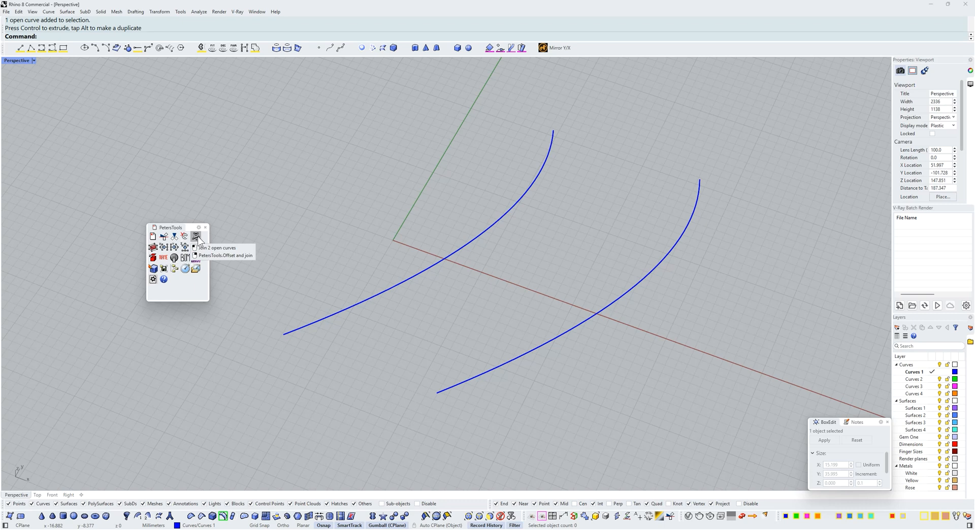
Step: Join the two arcs by closest ends into one closed four-sided planar polycurve
{"action": "left_click", "coordinate": [193, 238]}
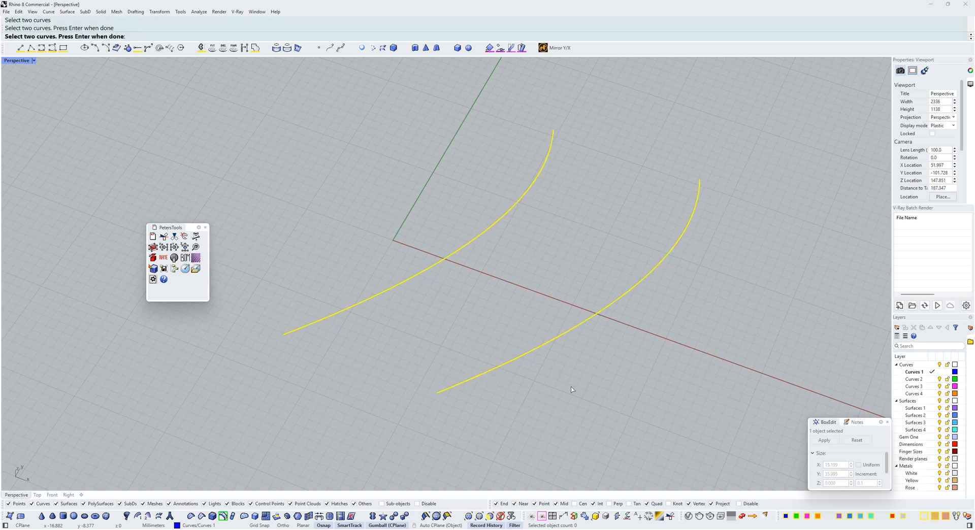
{"action": "key", "text": "Enter"}
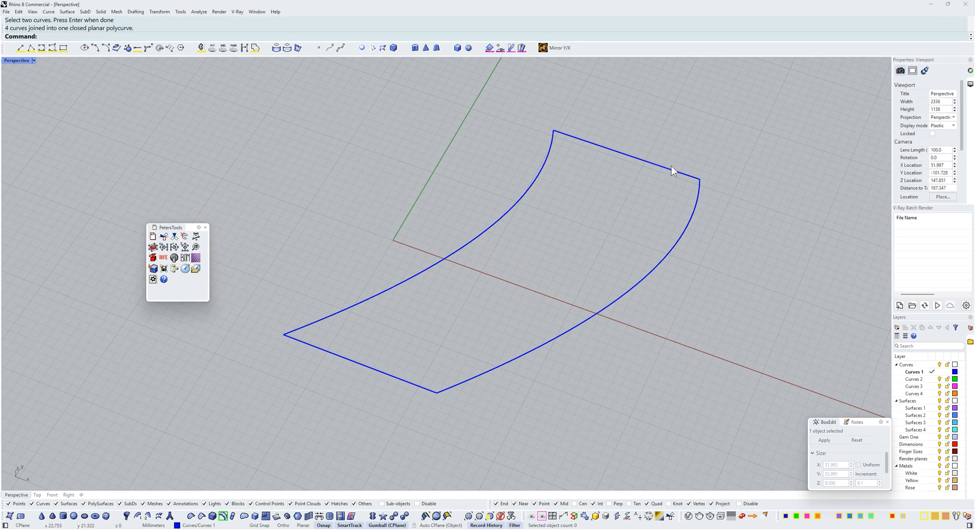
{"action": "mouse_move", "coordinate": [388, 422]}
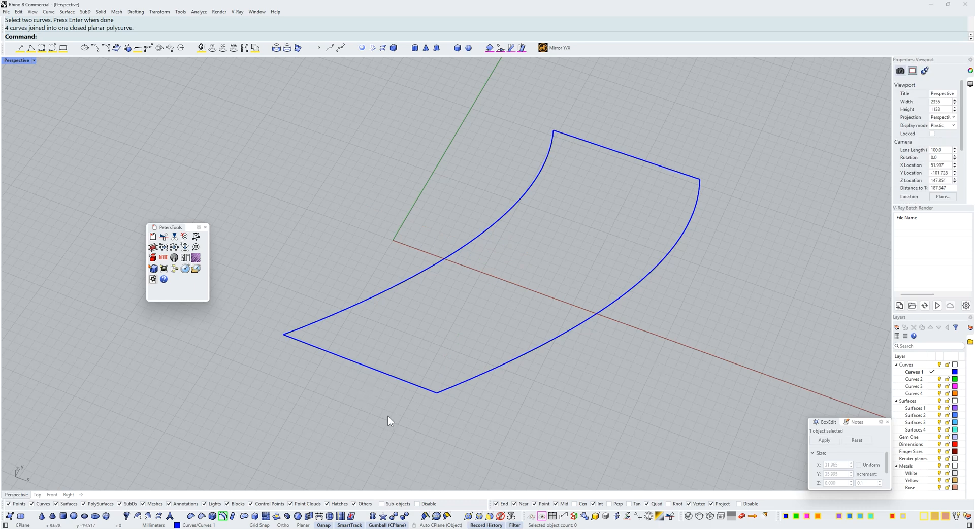
{"action": "mouse_move", "coordinate": [752, 158]}
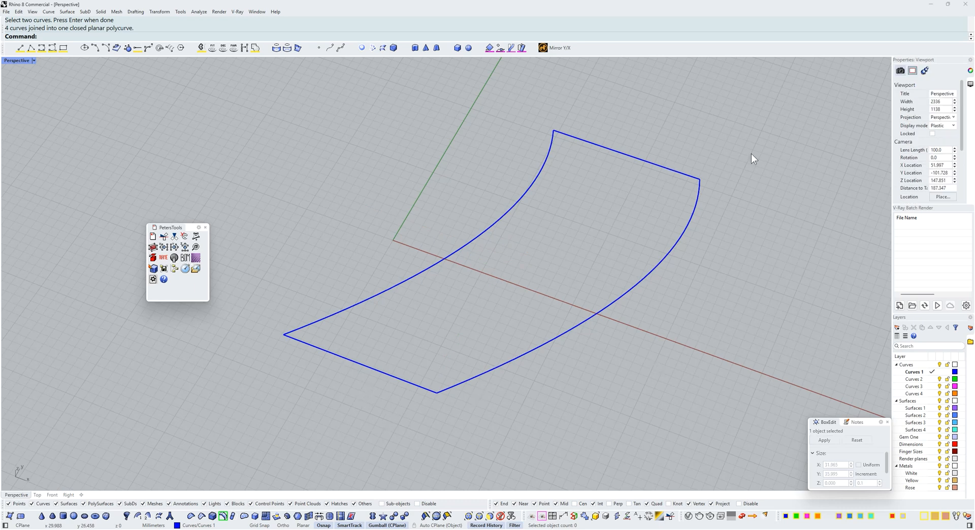